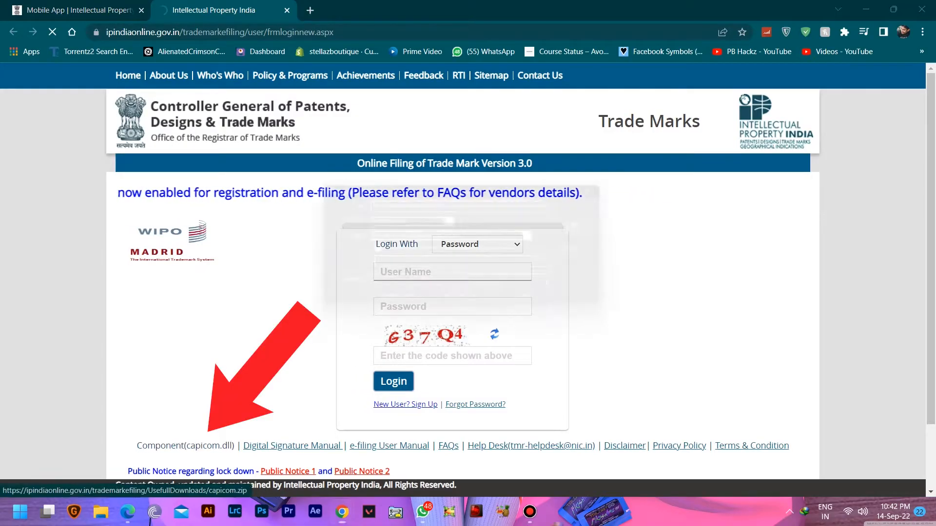
Step: Download capicom.zip and select capicom.dll inside the archive in WinRAR
left_click(185, 445)
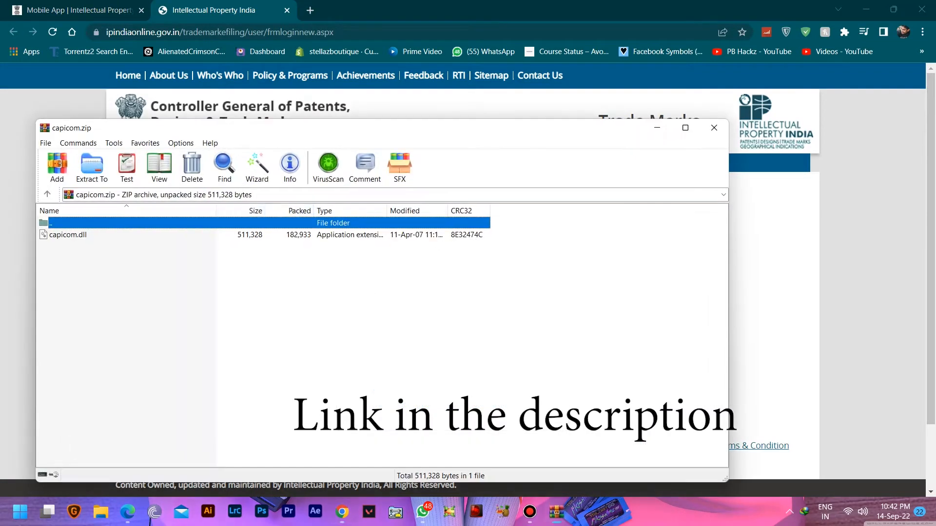
left_click(67, 235)
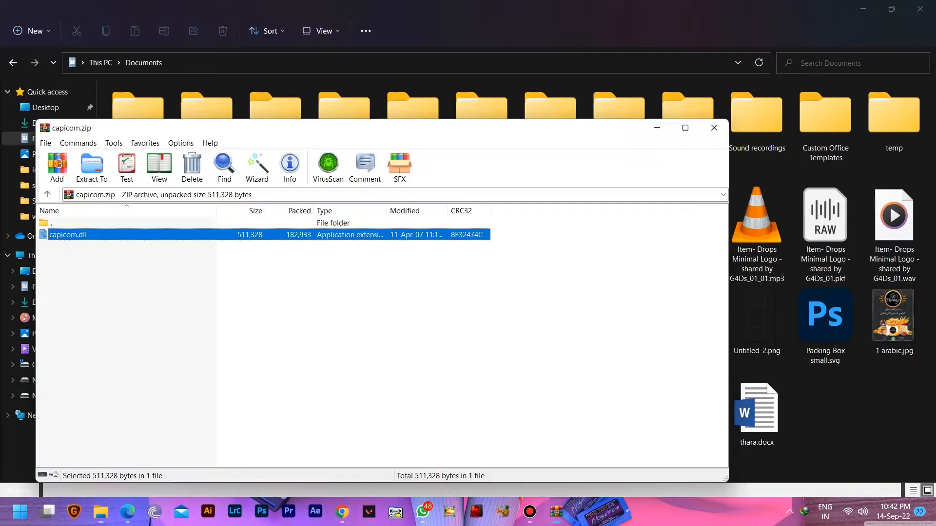
Step: Close the capicom archive window to return to the e-filing login page
left_click(713, 128)
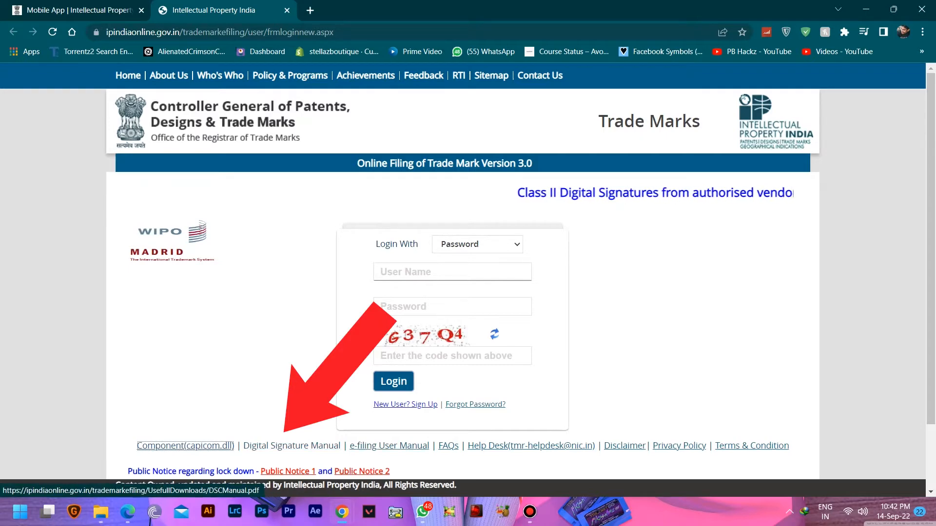
Step: Download the Digital Signature Manual PDF (DSCManual_2.pdf)
left_click(291, 446)
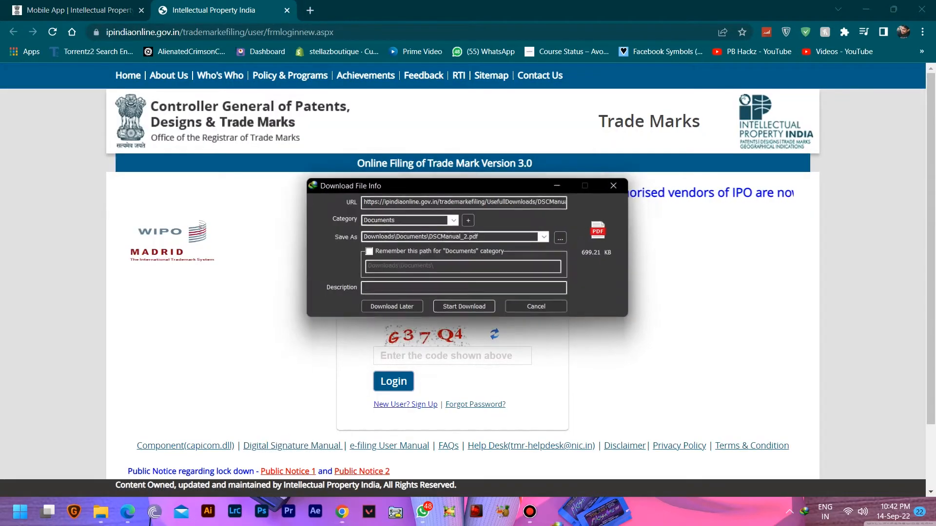
left_click(463, 306)
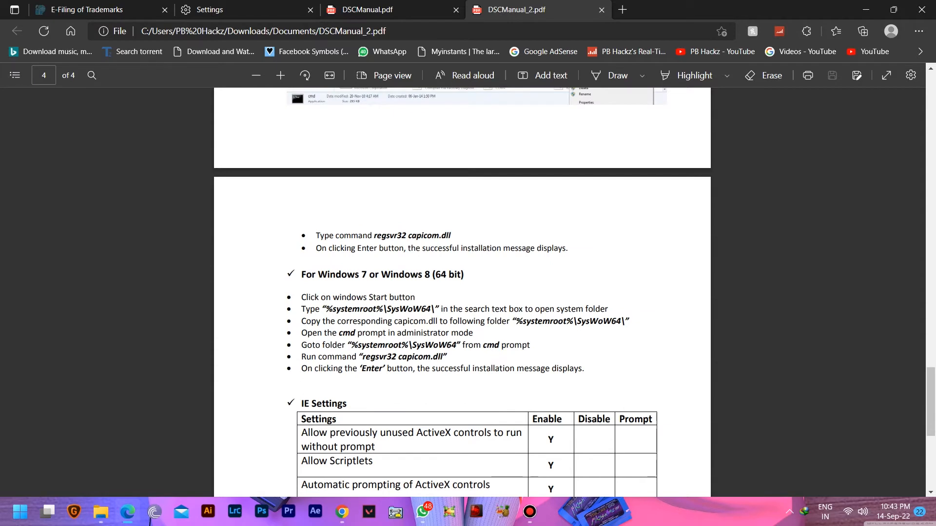
Step: Read the manual's Windows 64-bit steps, then switch to the Documents folder with capicom.dll
double_click(379, 309)
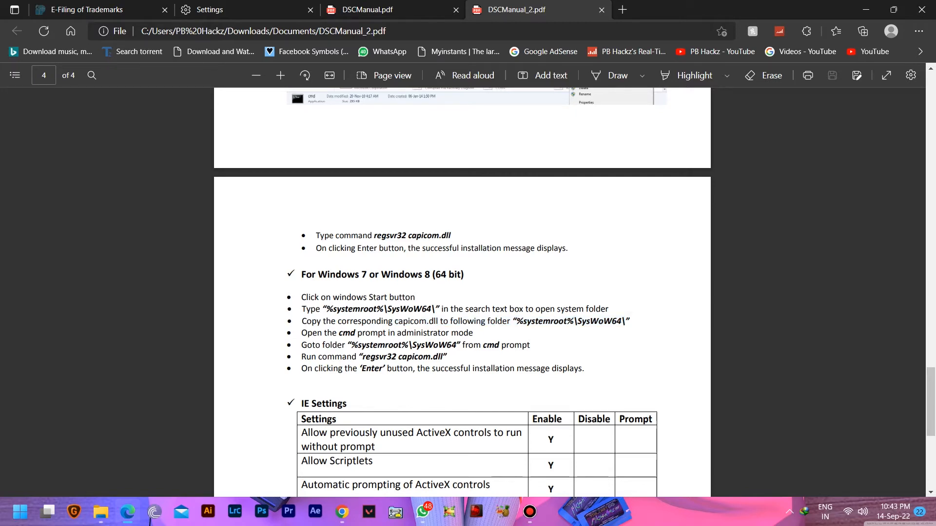
key("win+tab")
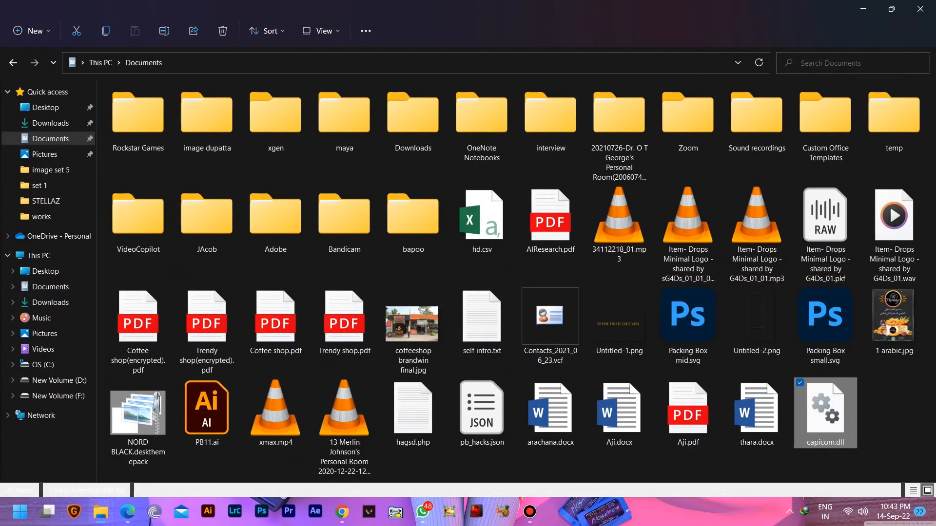
Step: Copy capicom.dll into C:\Windows\SysWOW64 and return to the manual
right_click(825, 412)
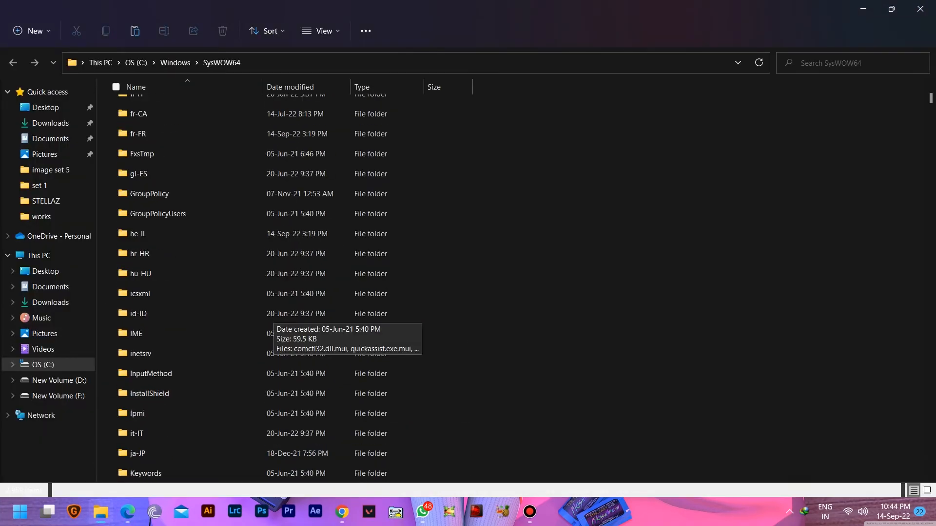
scroll("down", 3)
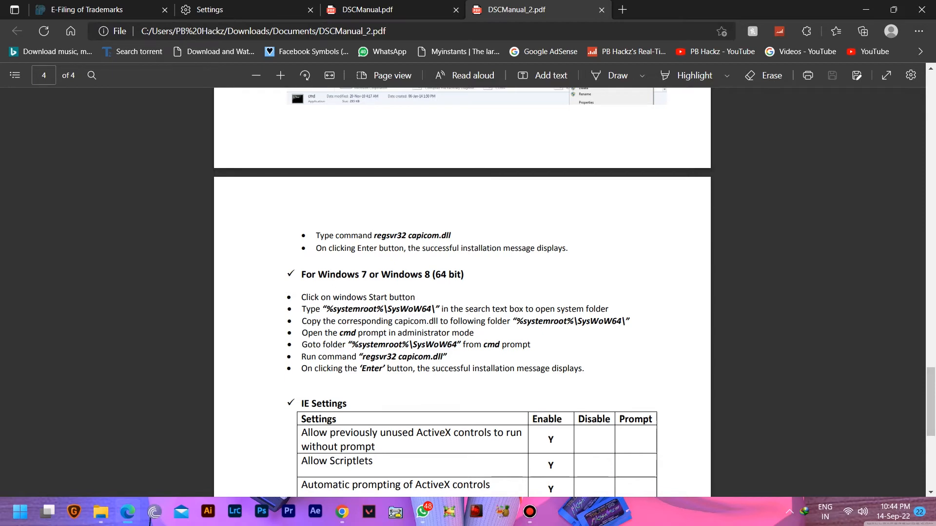
Step: Search cmd from Start and run Command Prompt as administrator
left_click(19, 512)
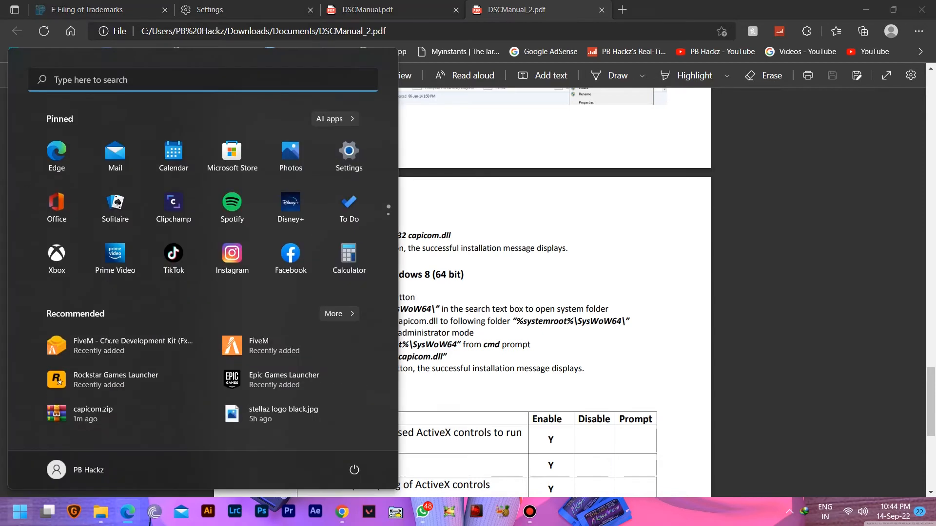
type("cmd")
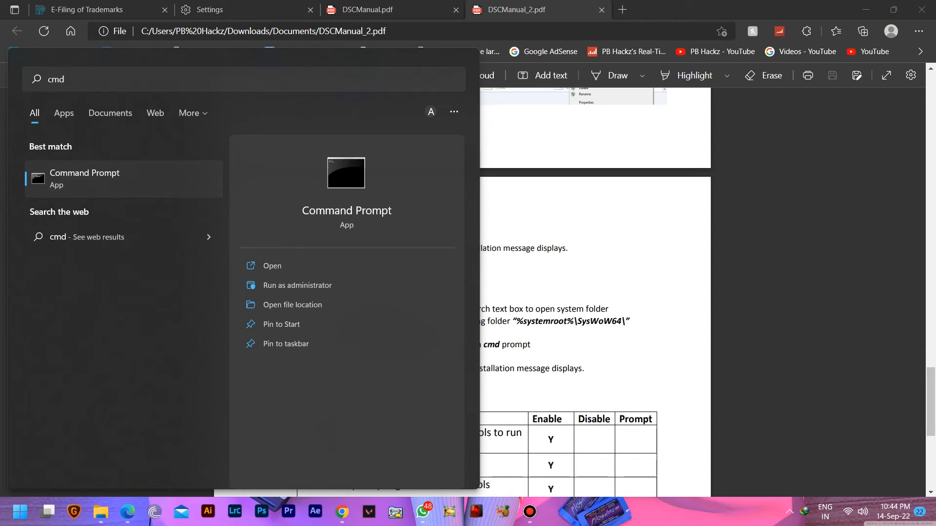
left_click(296, 286)
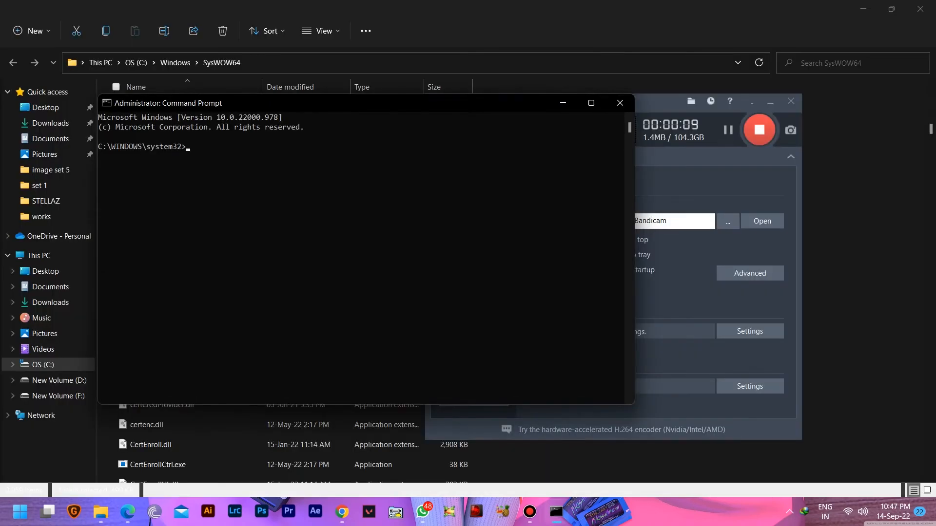
Step: Run cd C:\Windows\SysWOW64 and regsvr32 capicom.dll, confirming the success message
type("cd C:\\Windows\\SysWOW64")
type("regsvr32 capicom.dll")
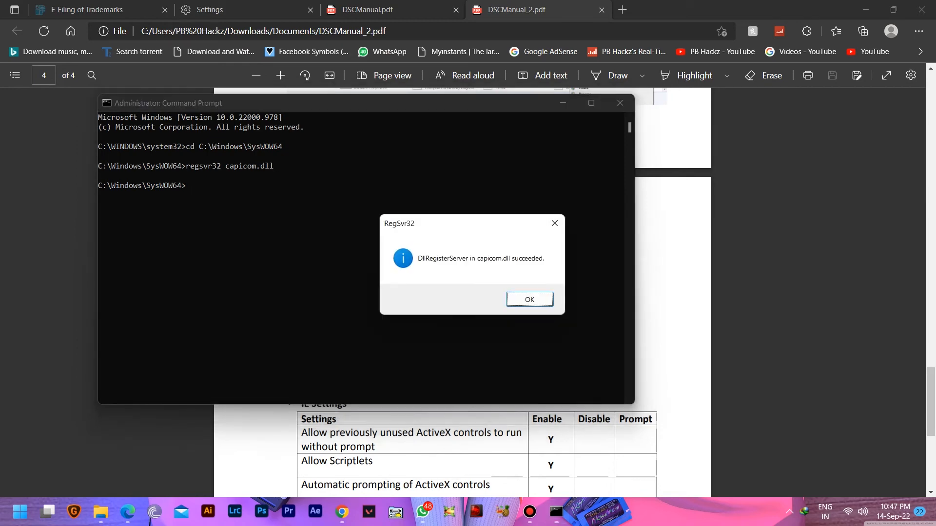
left_click(527, 299)
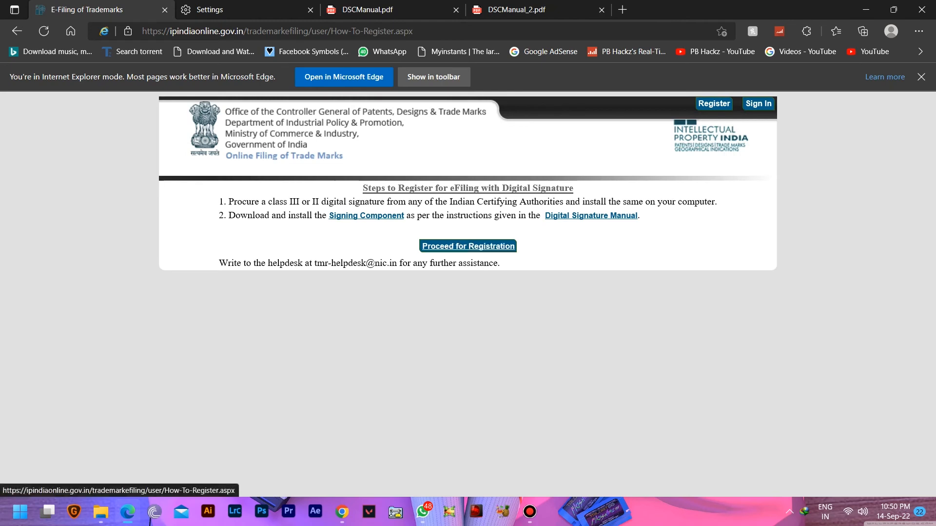
Step: Start a new user registration as Proprietor, add a digital signature and allow certificate access
left_click(467, 245)
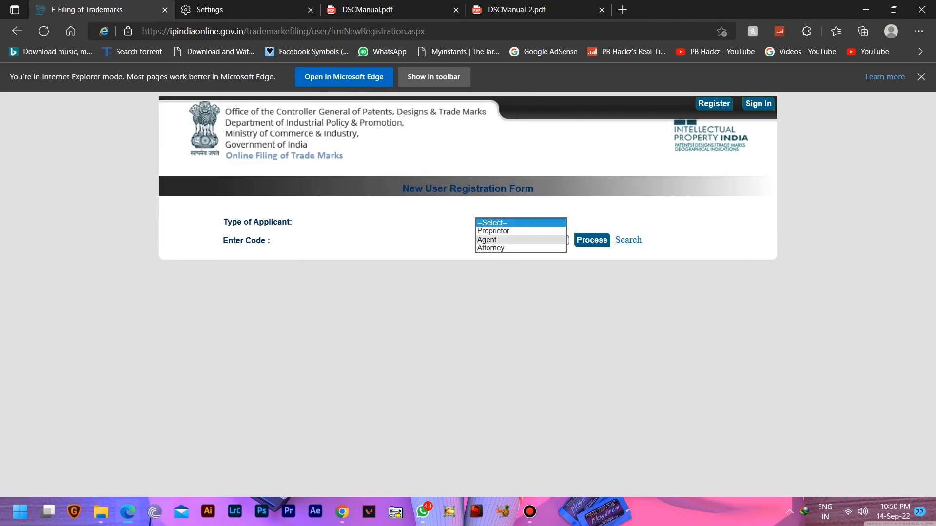
left_click(492, 231)
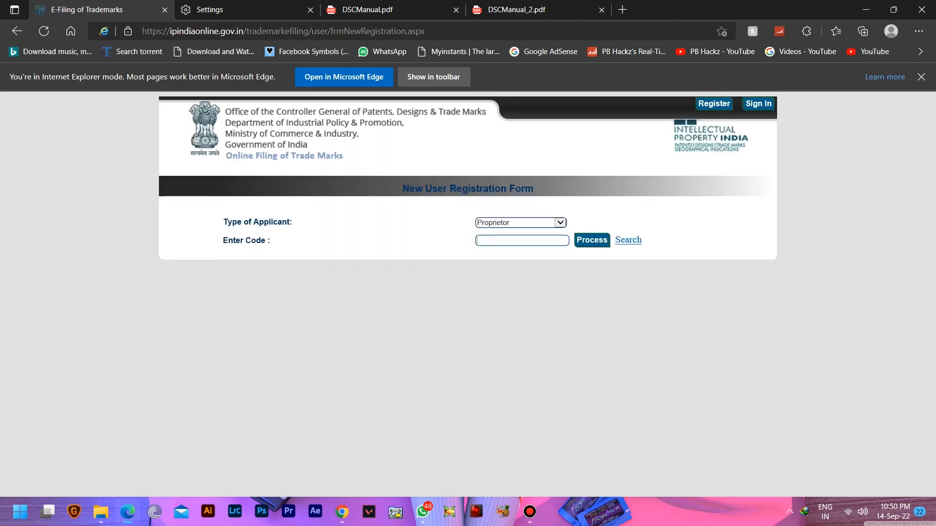
left_click(591, 240)
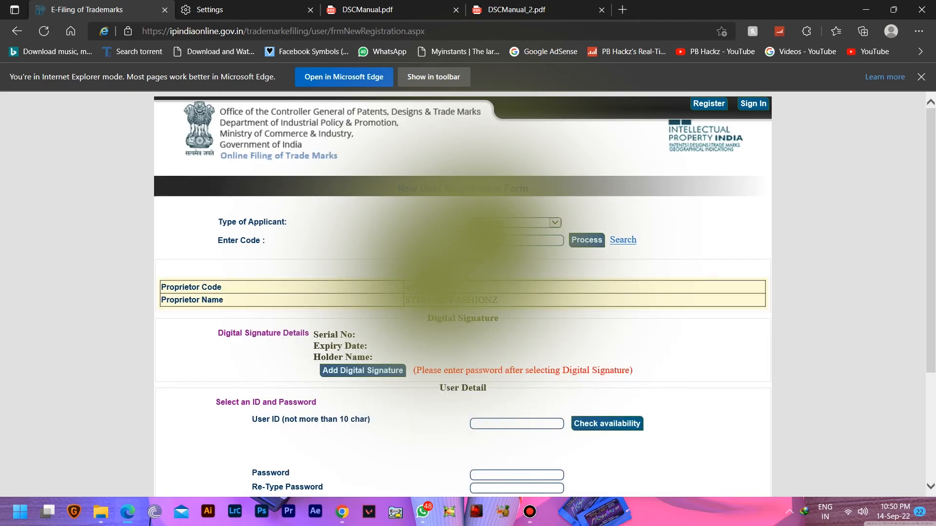
left_click(363, 370)
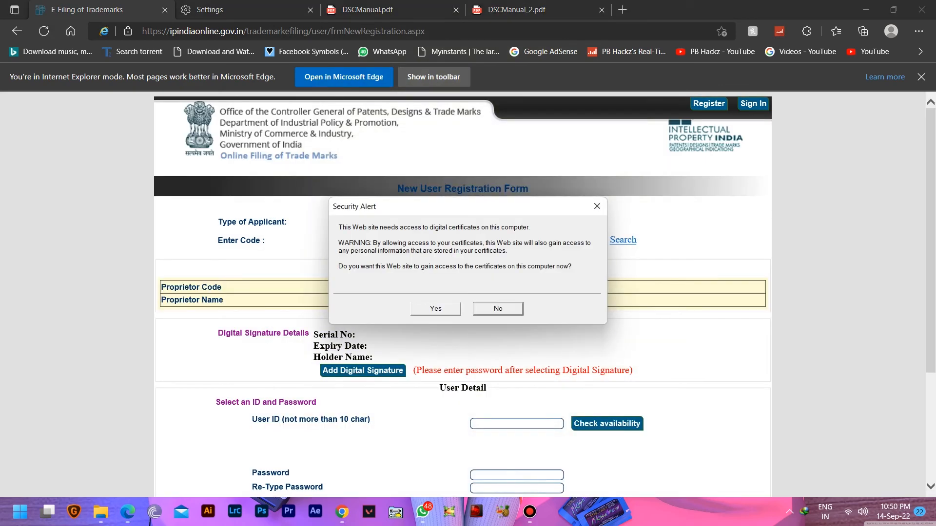
left_click(435, 309)
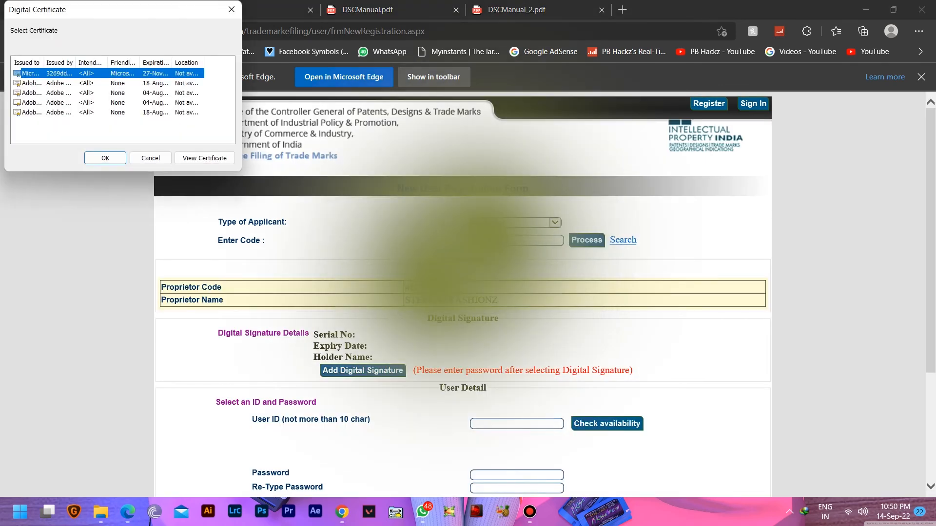